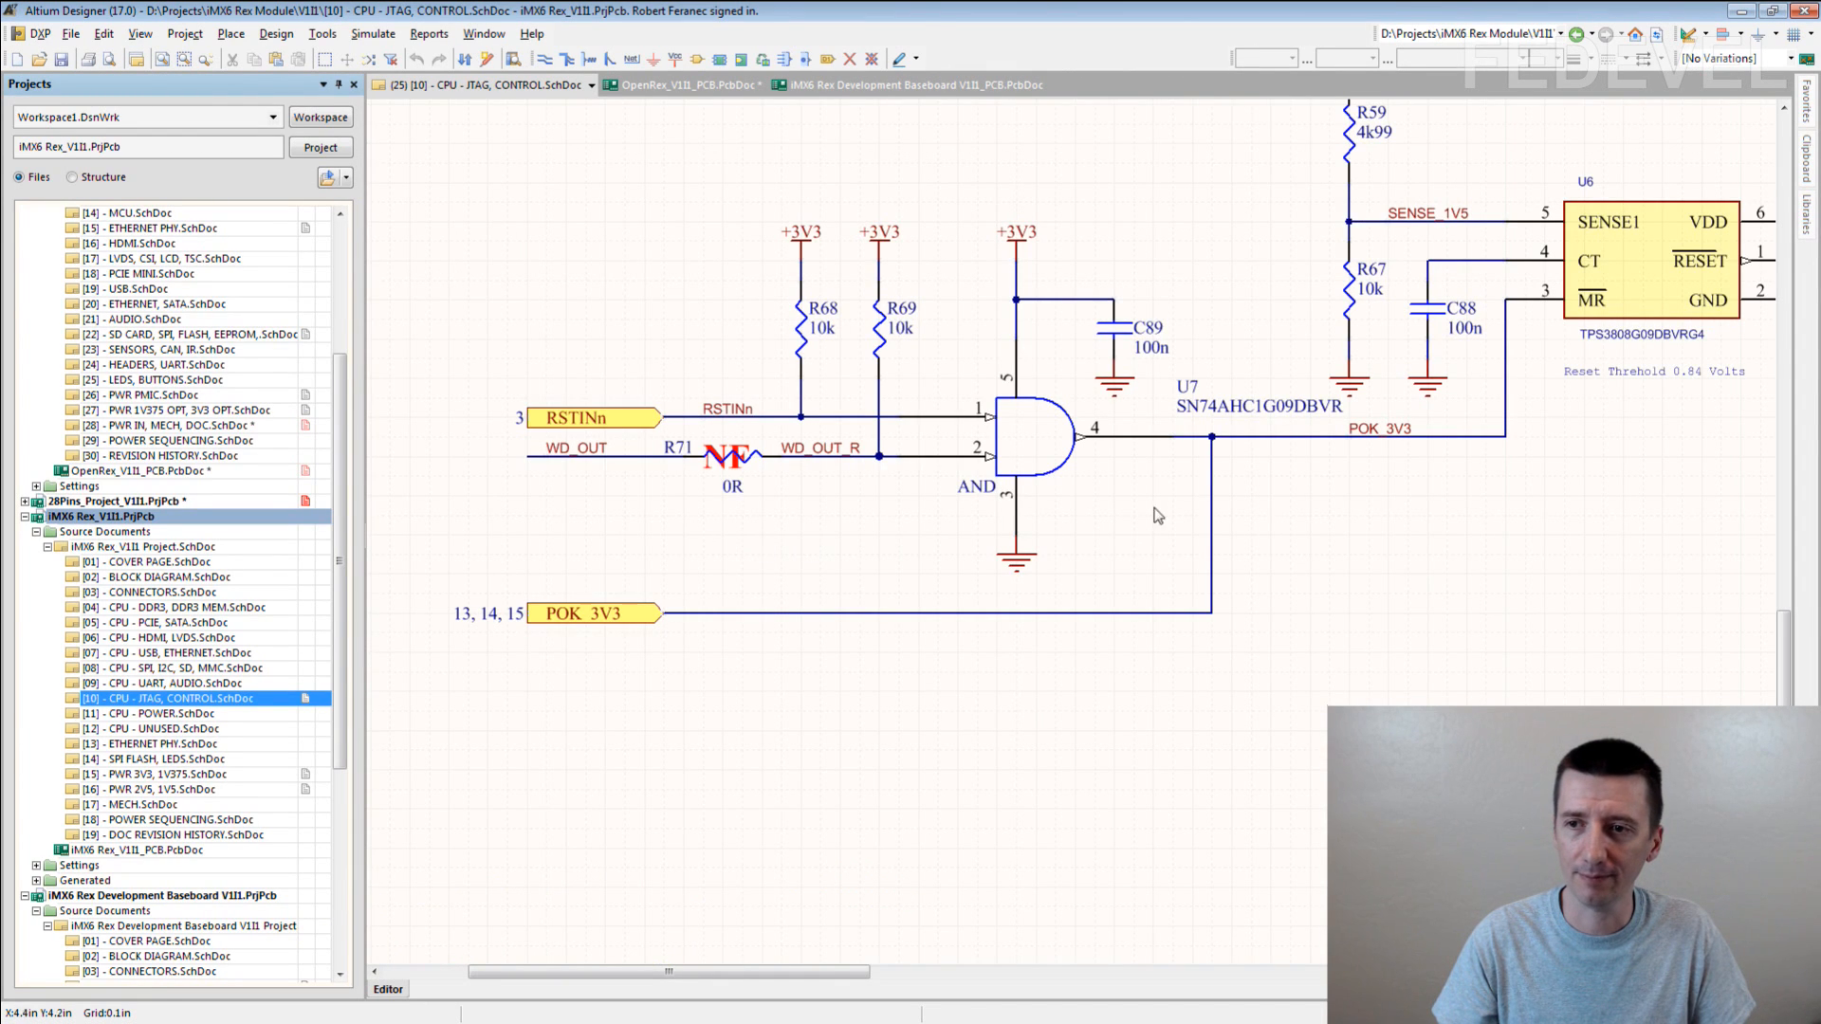
{"action": "mouse_move", "coordinate": [615, 542]}
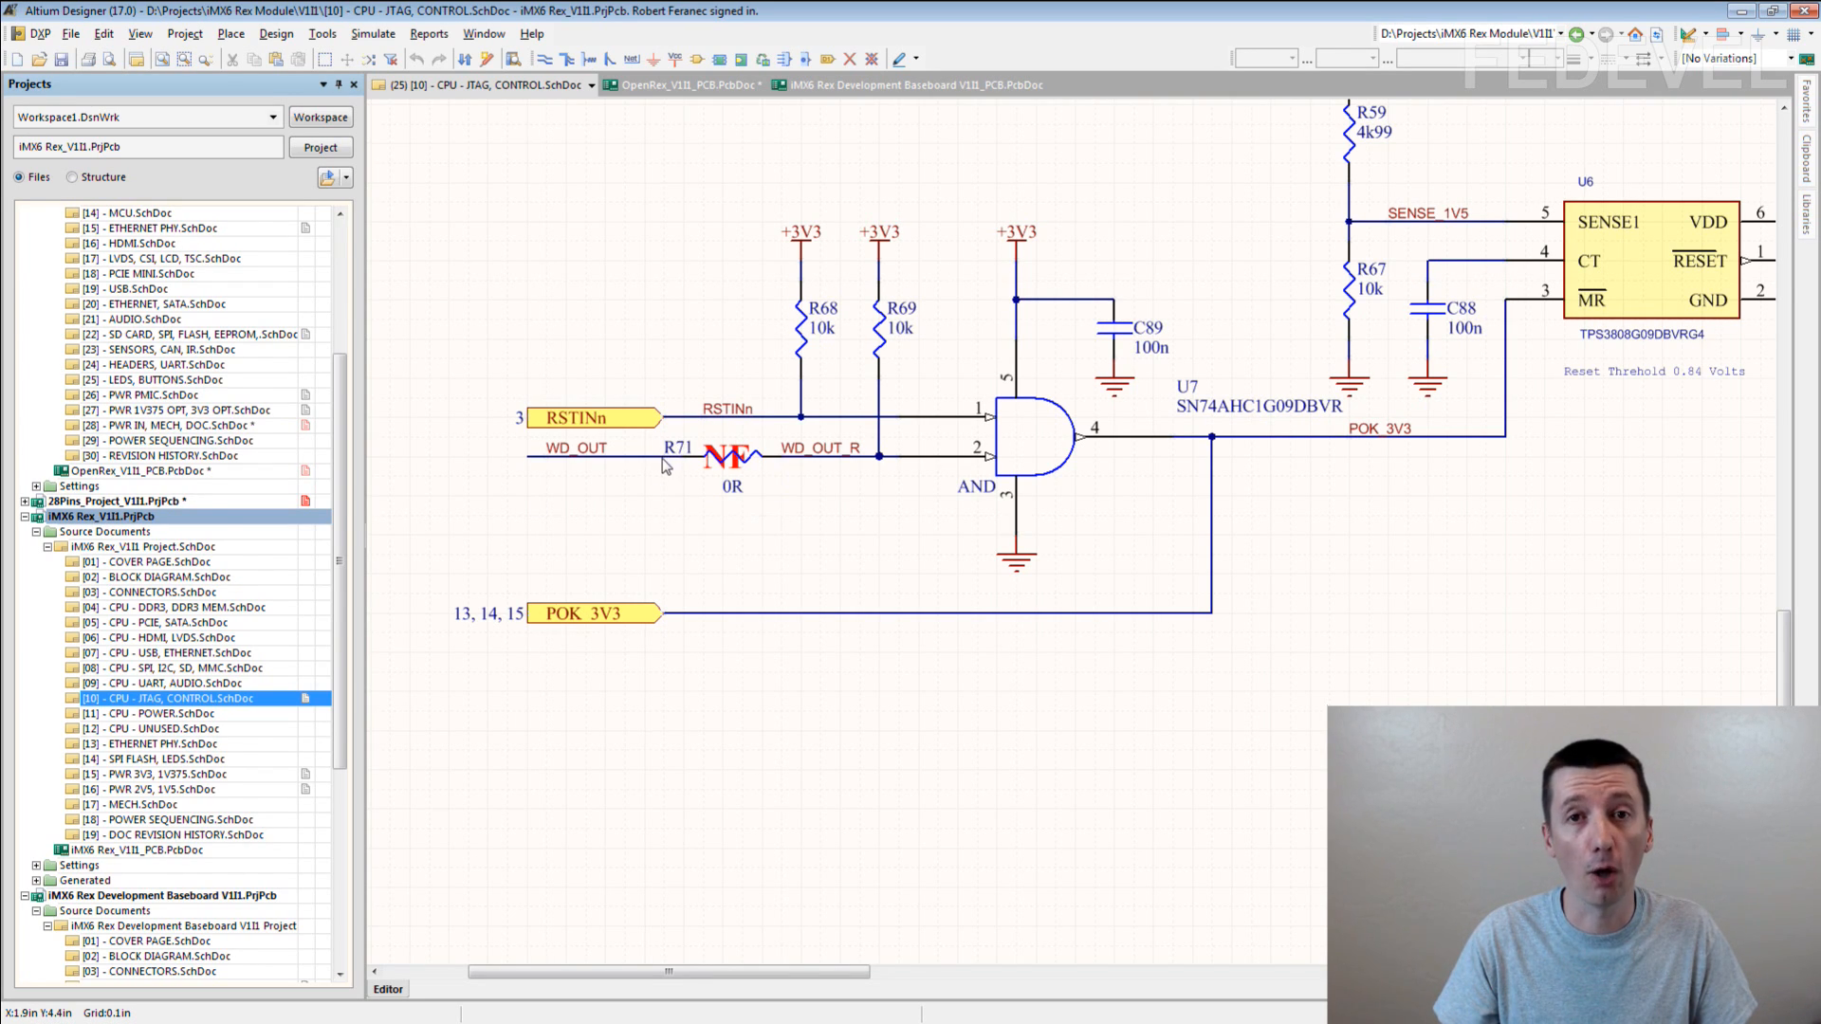
{"action": "mouse_move", "coordinate": [696, 495]}
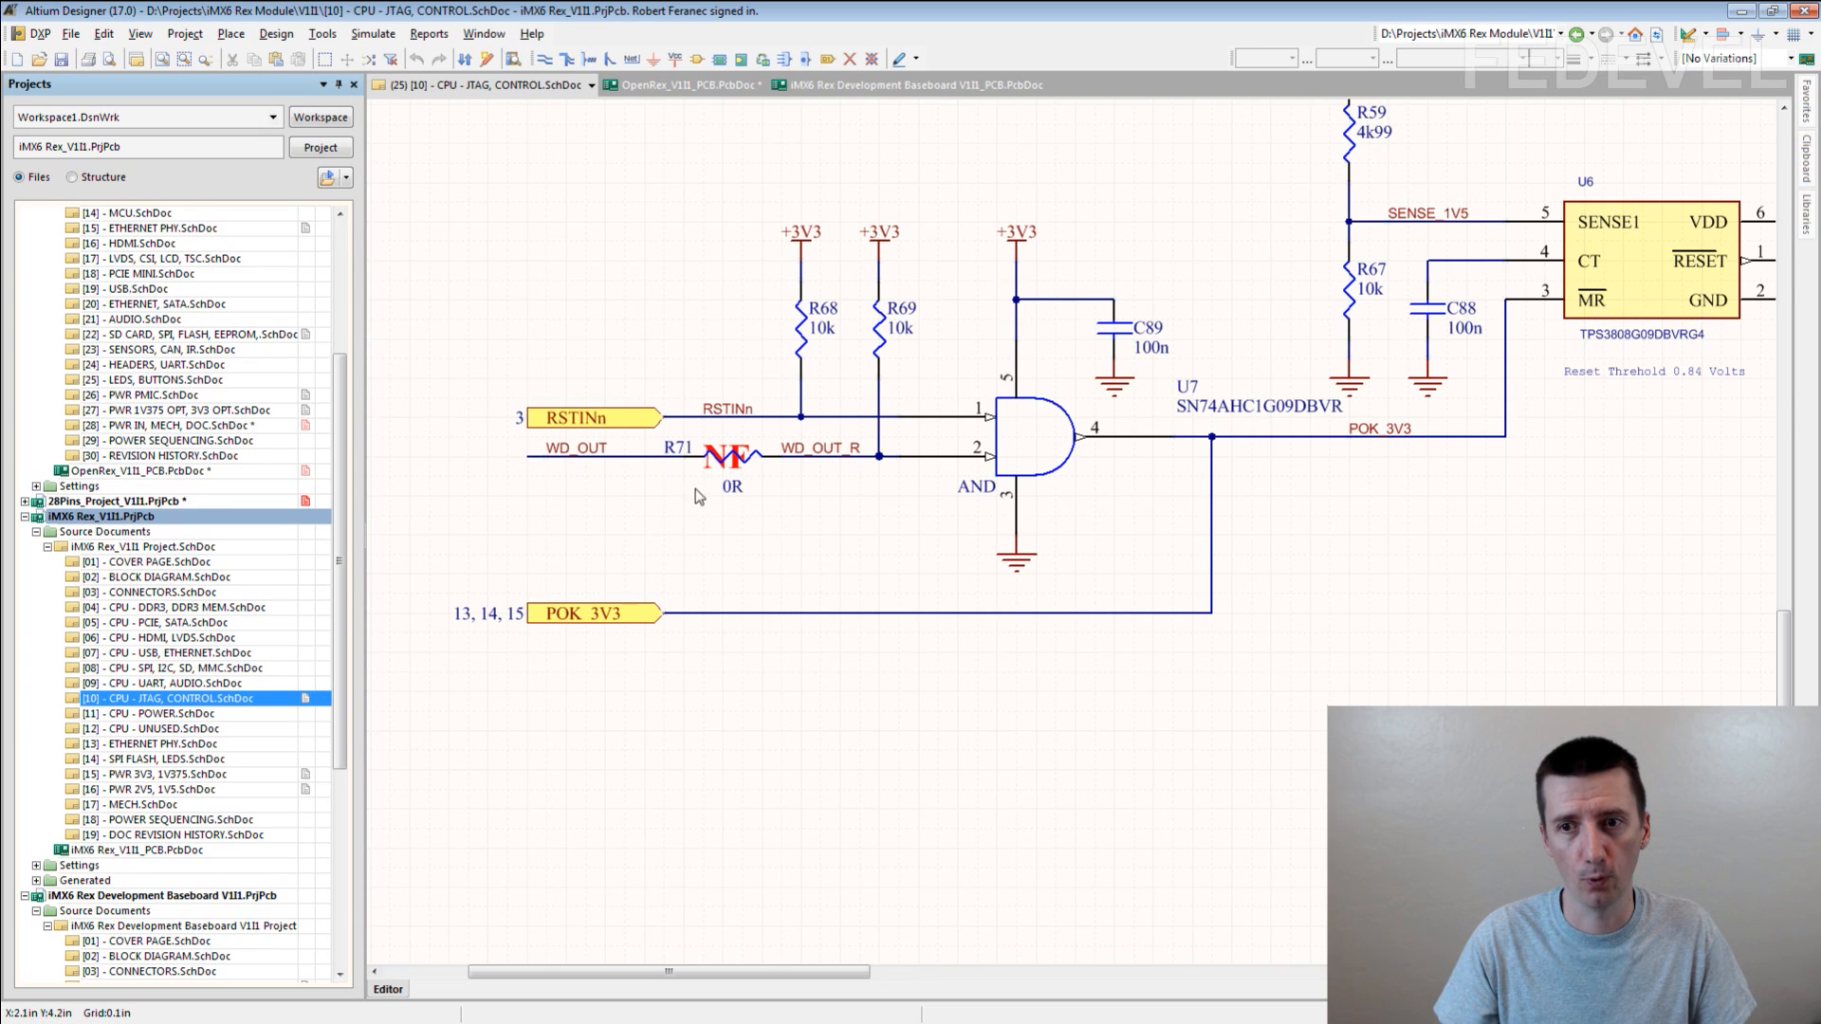
{"action": "mouse_move", "coordinate": [755, 503]}
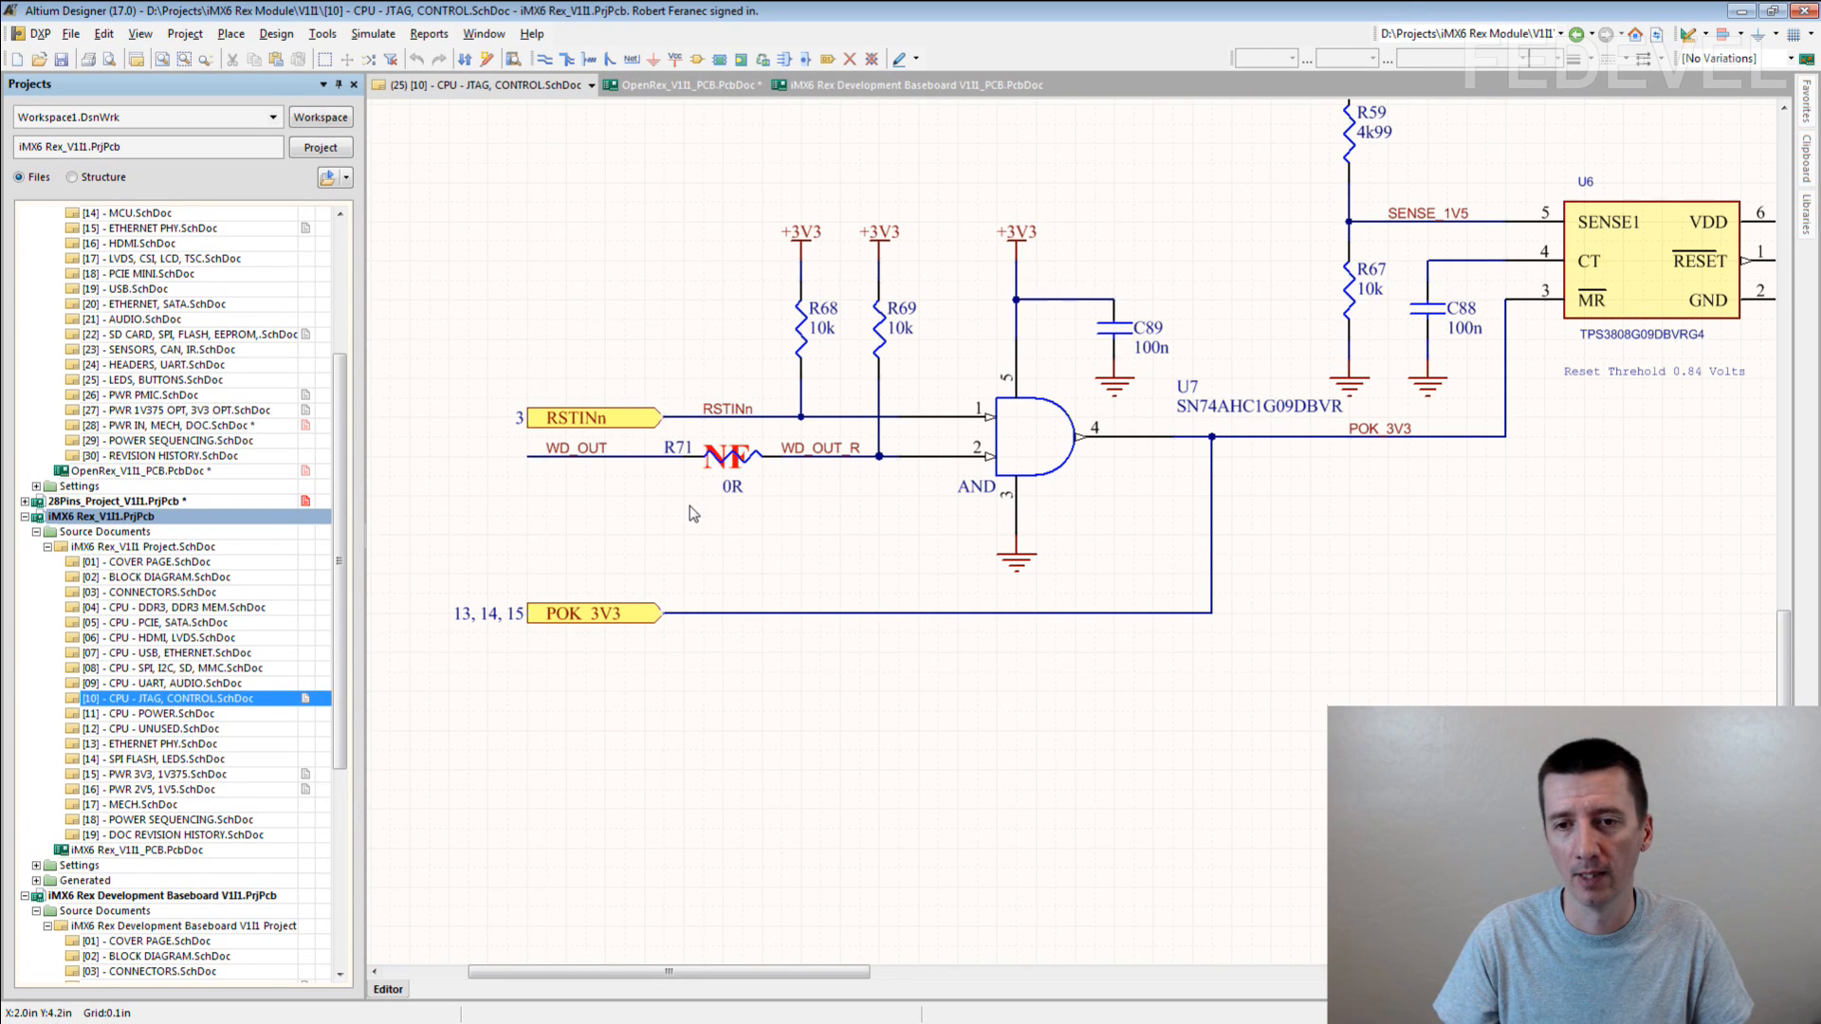
{"action": "mouse_move", "coordinate": [535, 487]}
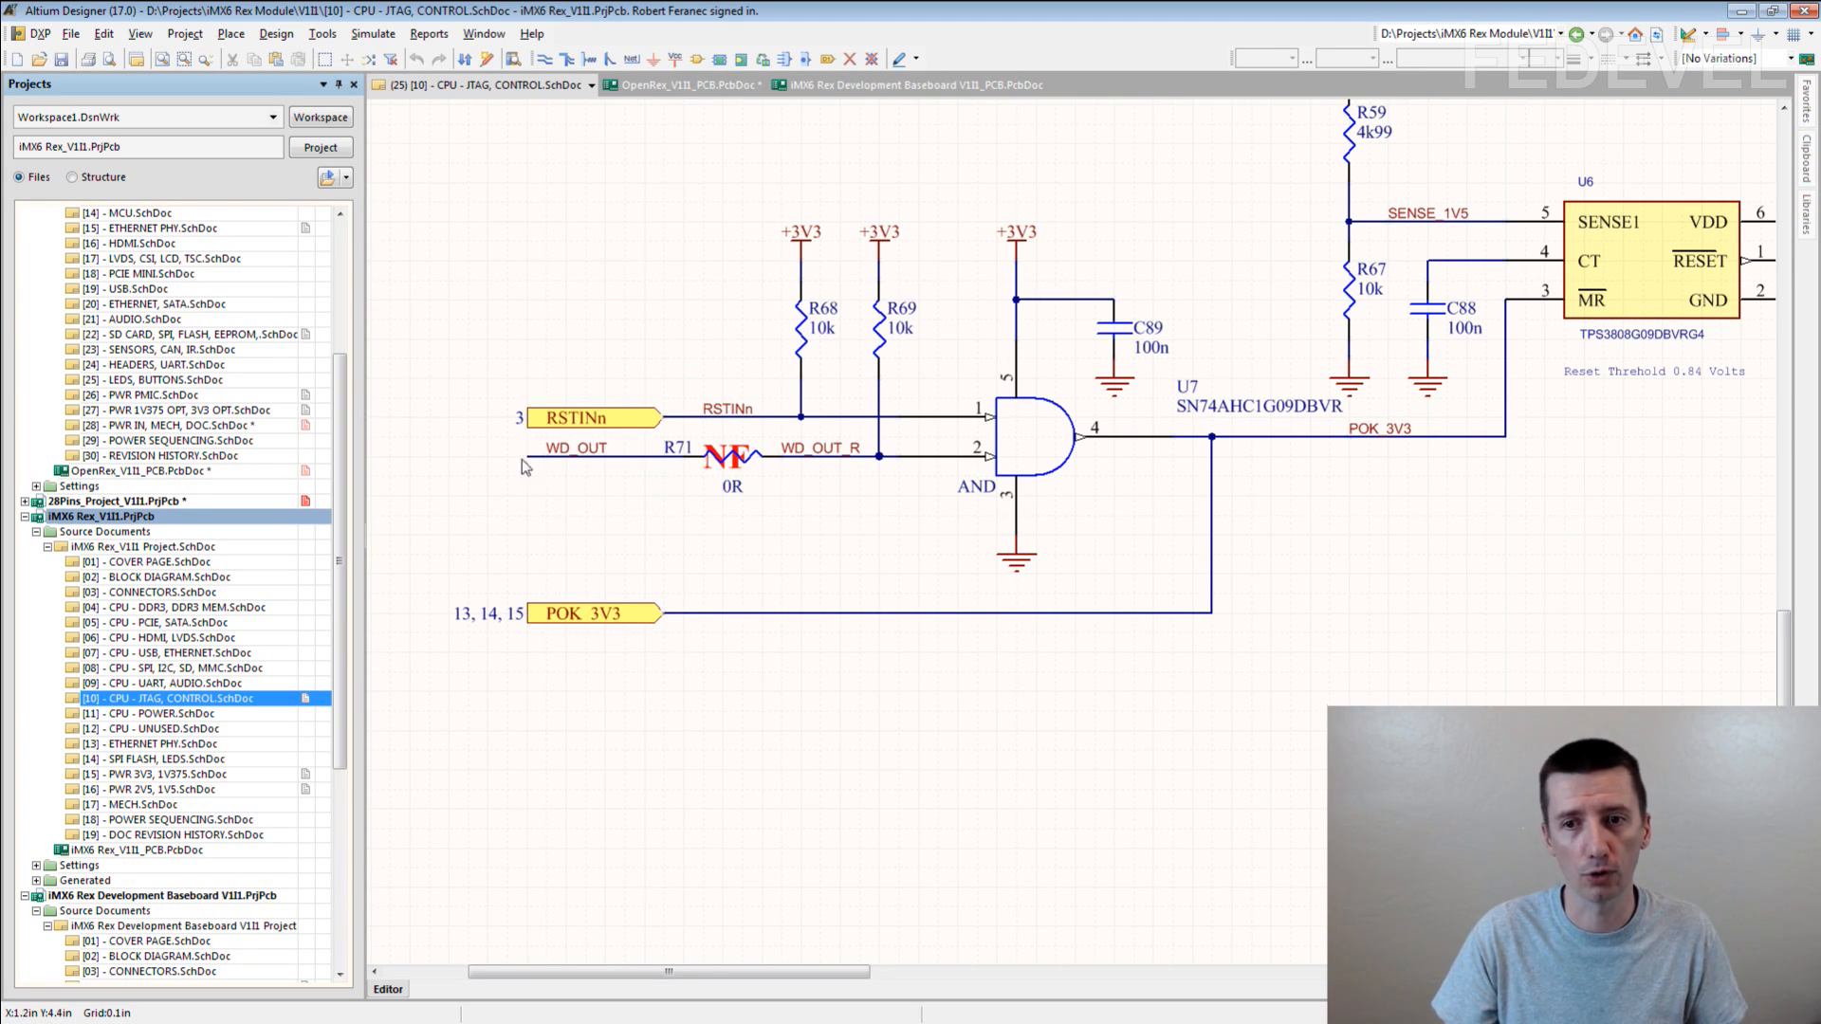
{"action": "mouse_move", "coordinate": [644, 465]}
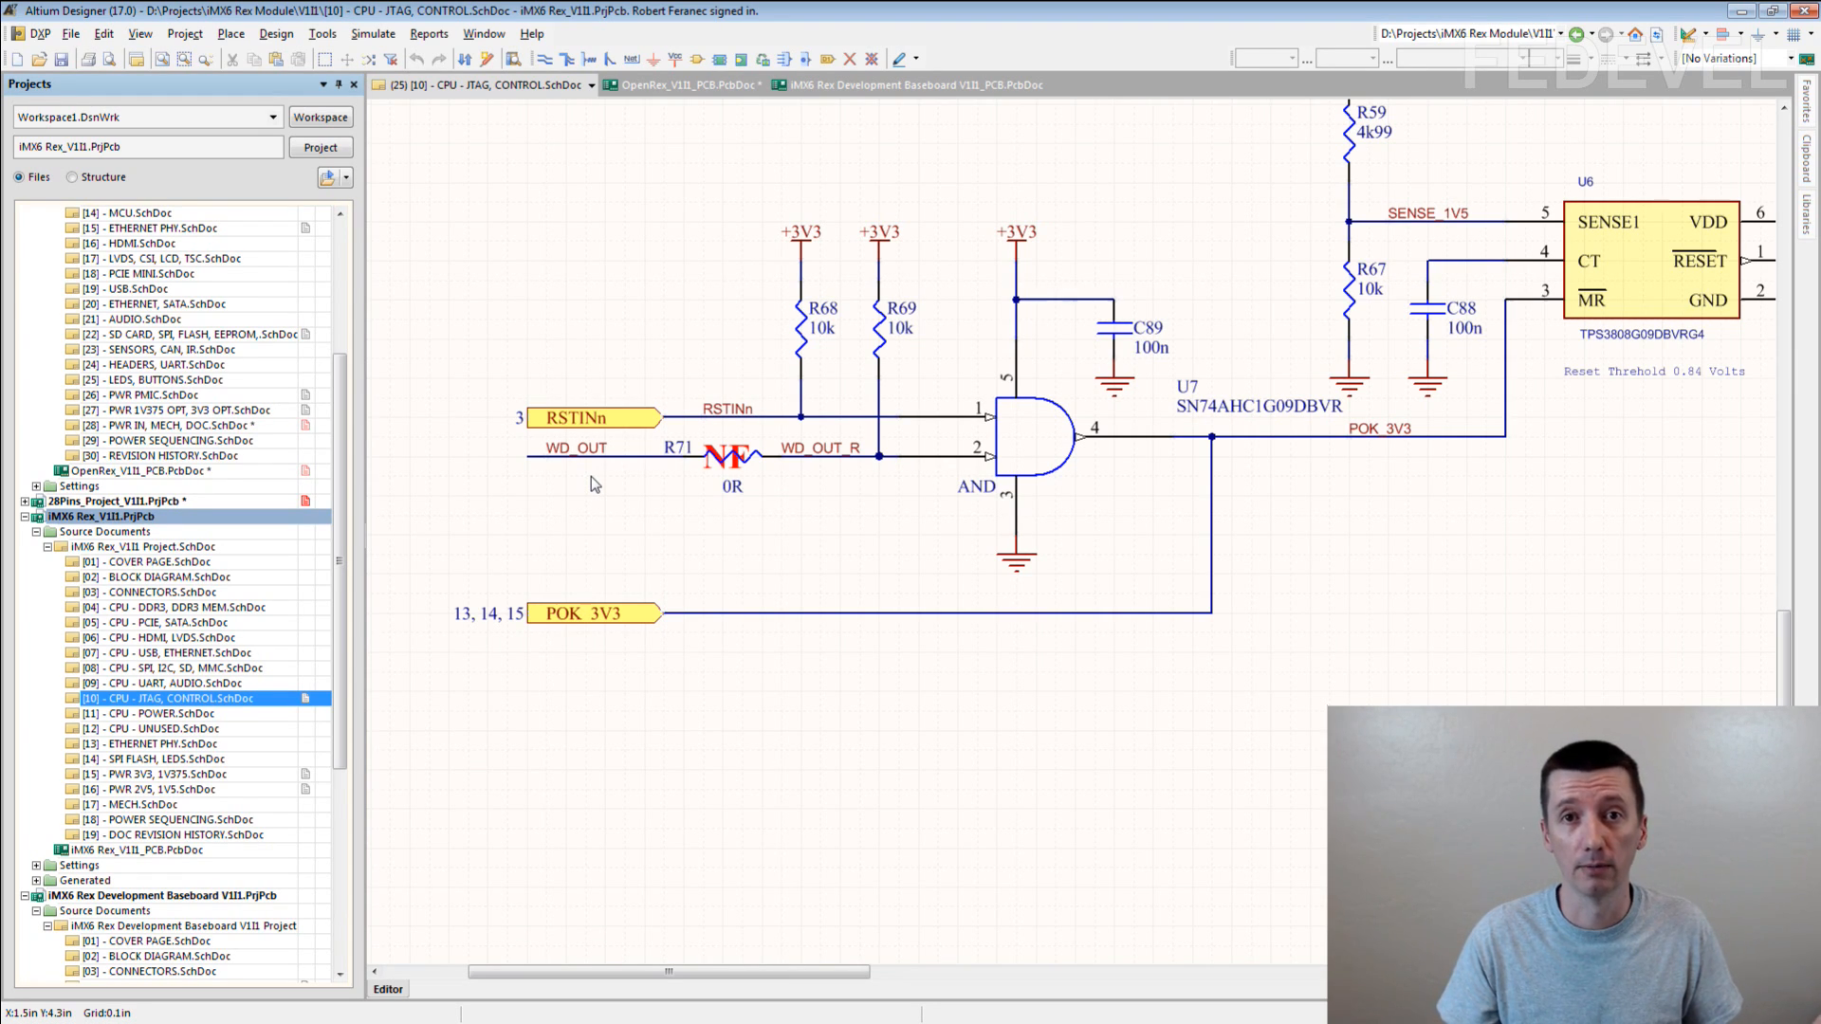
{"action": "mouse_move", "coordinate": [652, 479]}
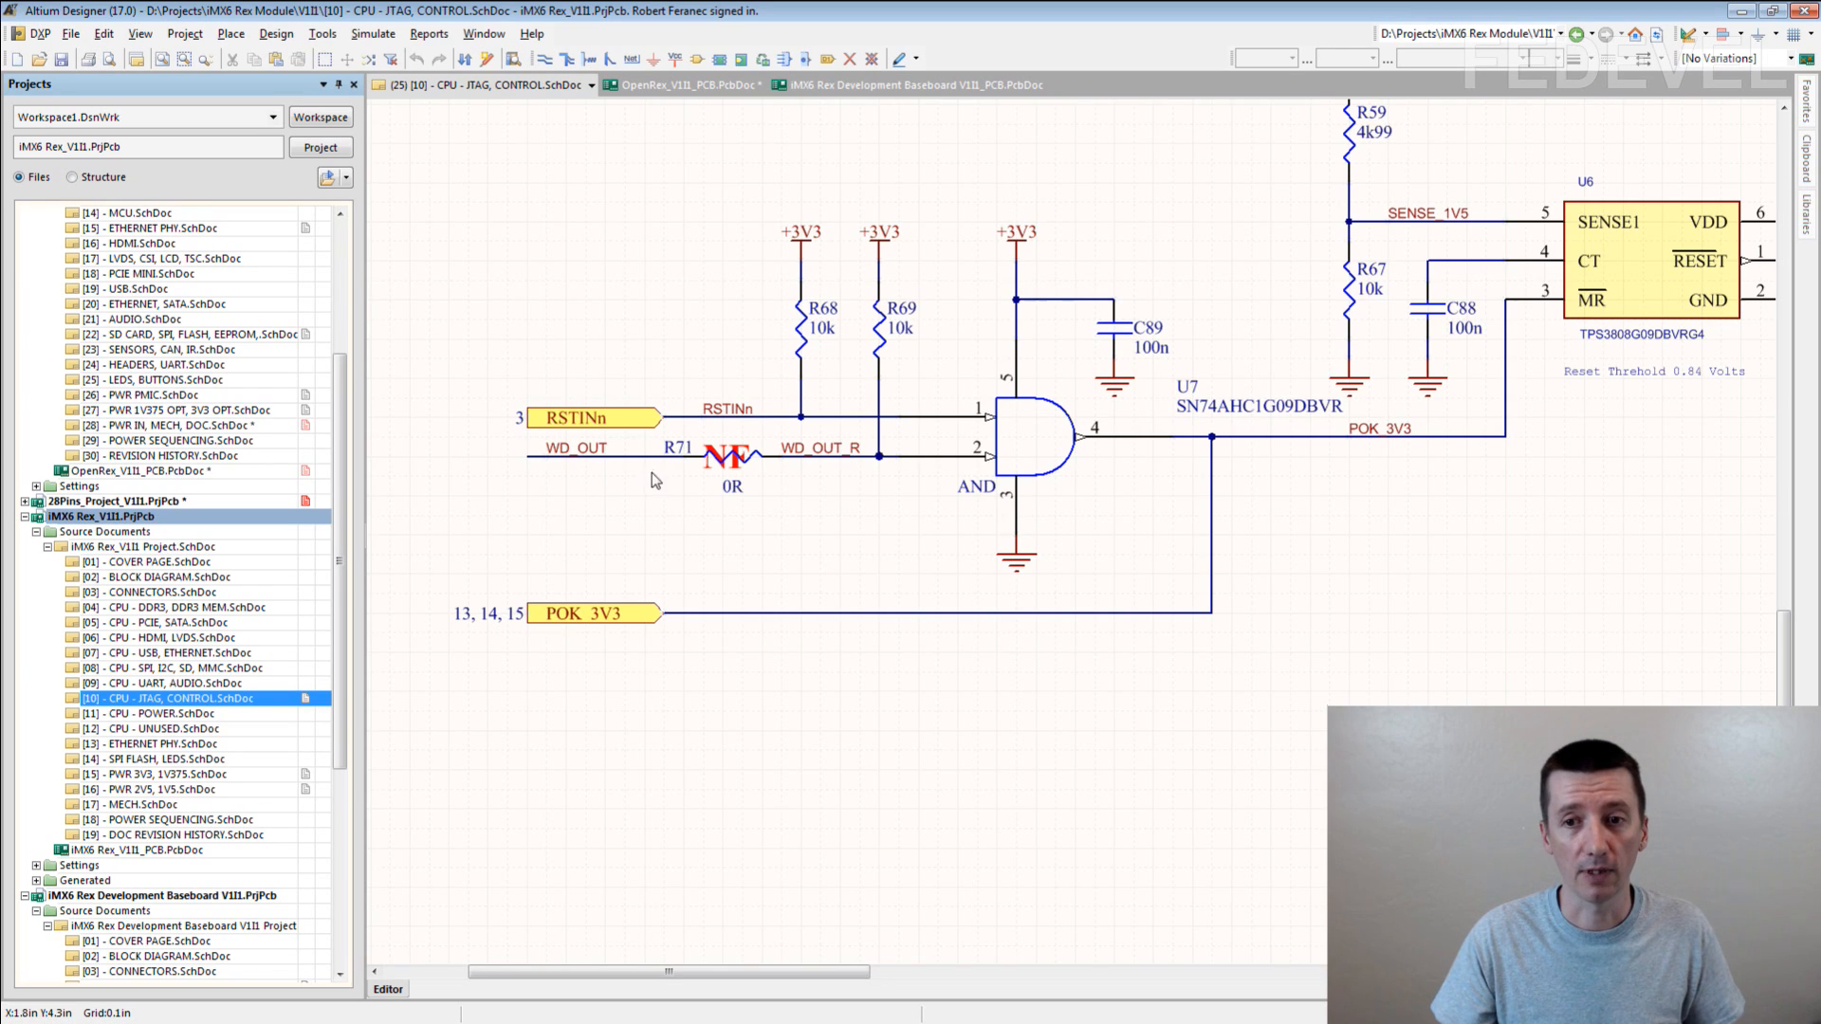
{"action": "mouse_move", "coordinate": [552, 447]}
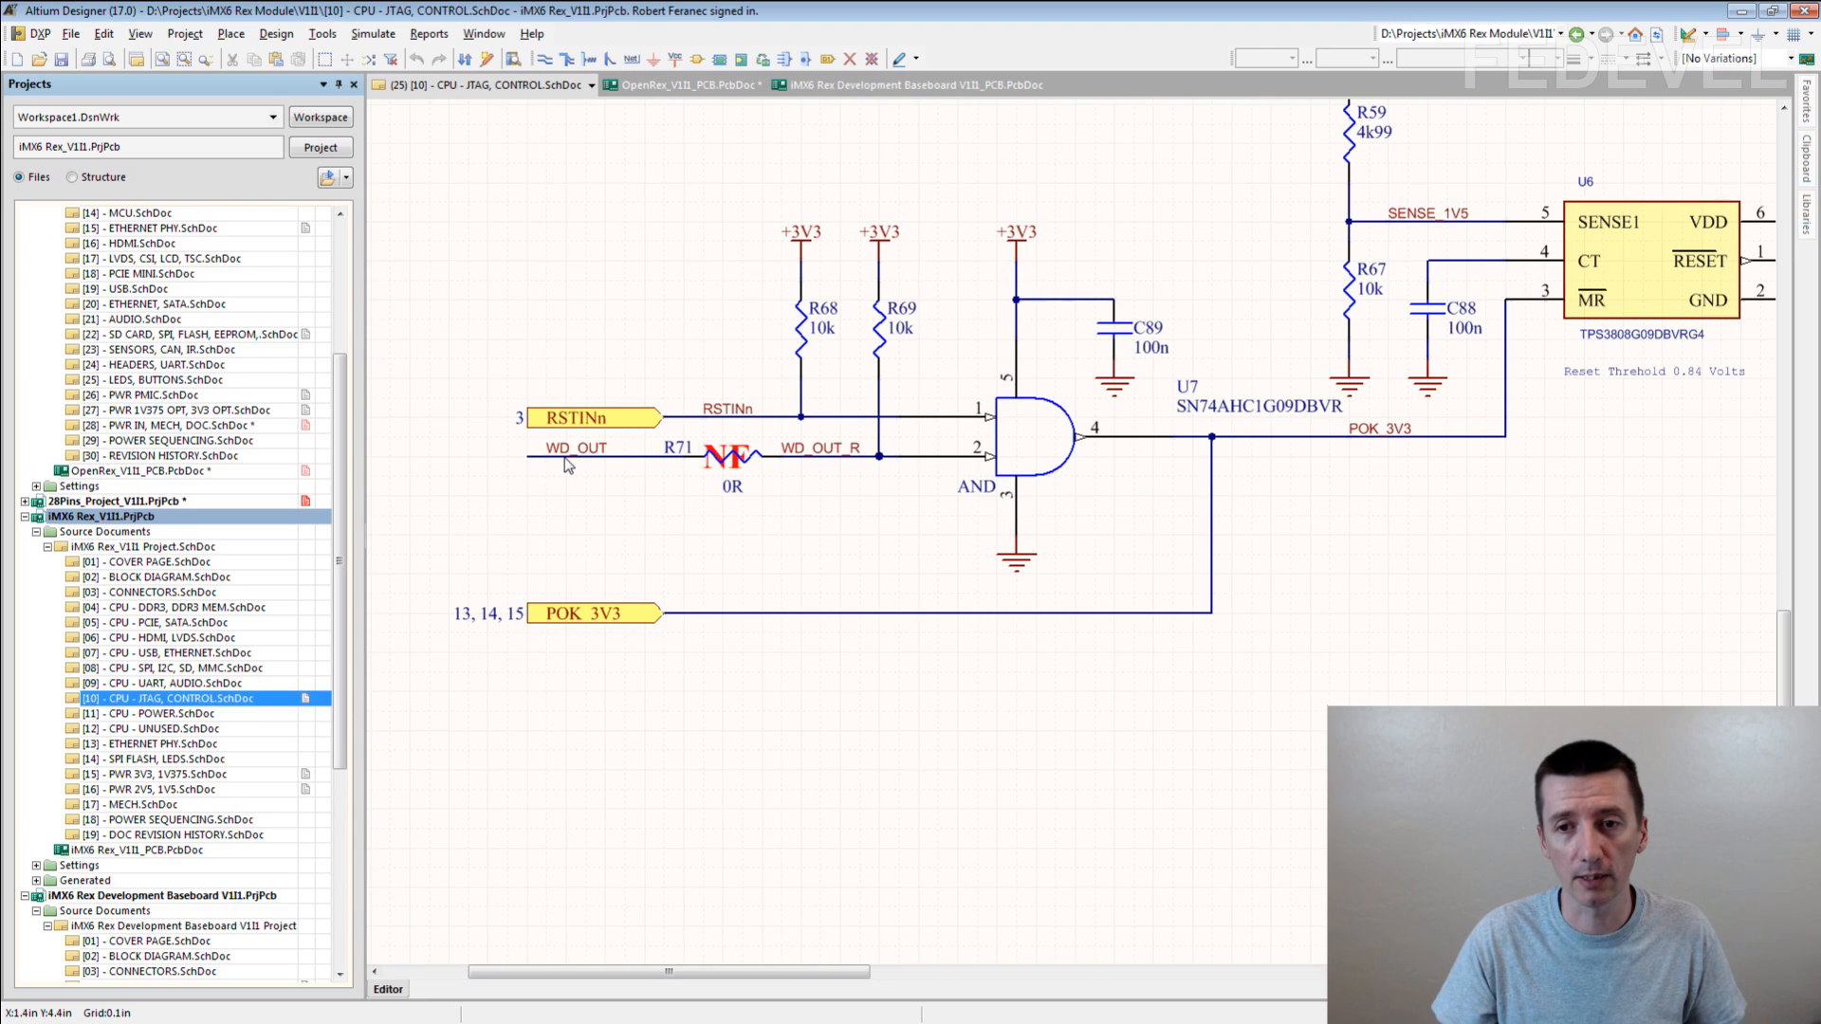
{"action": "mouse_move", "coordinate": [948, 389]}
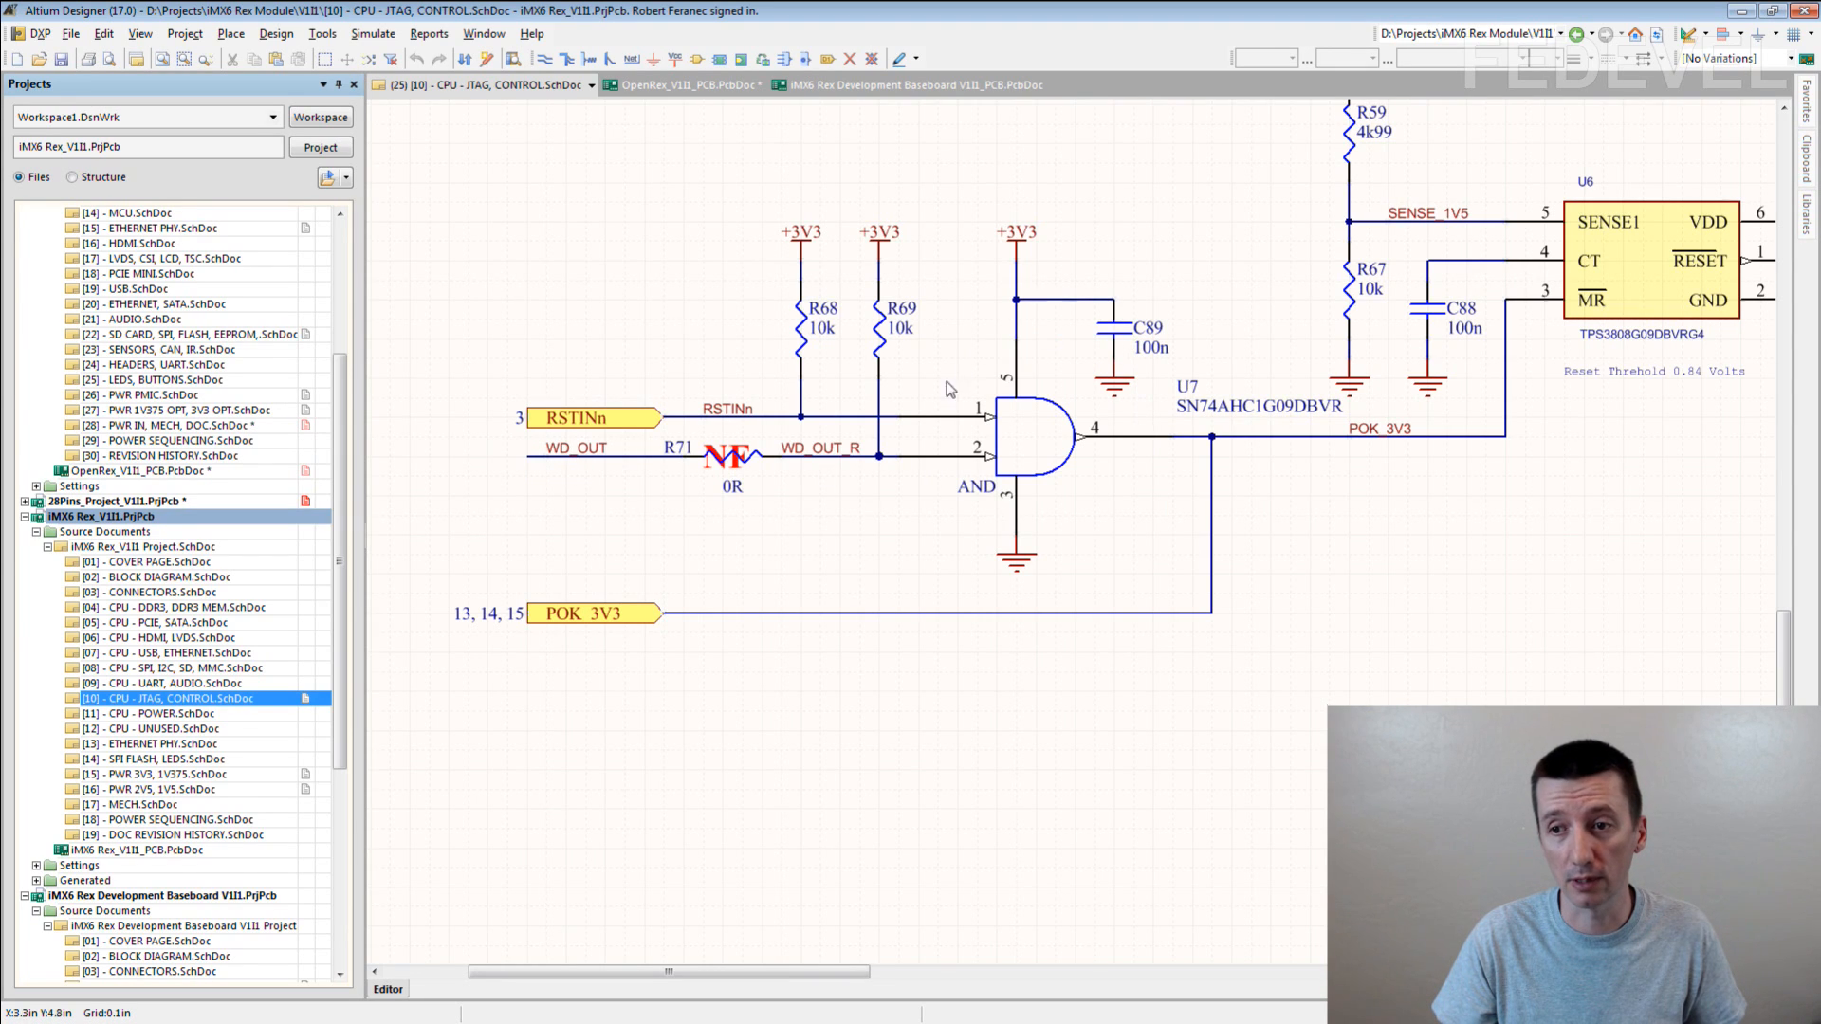
{"action": "mouse_move", "coordinate": [514, 415]}
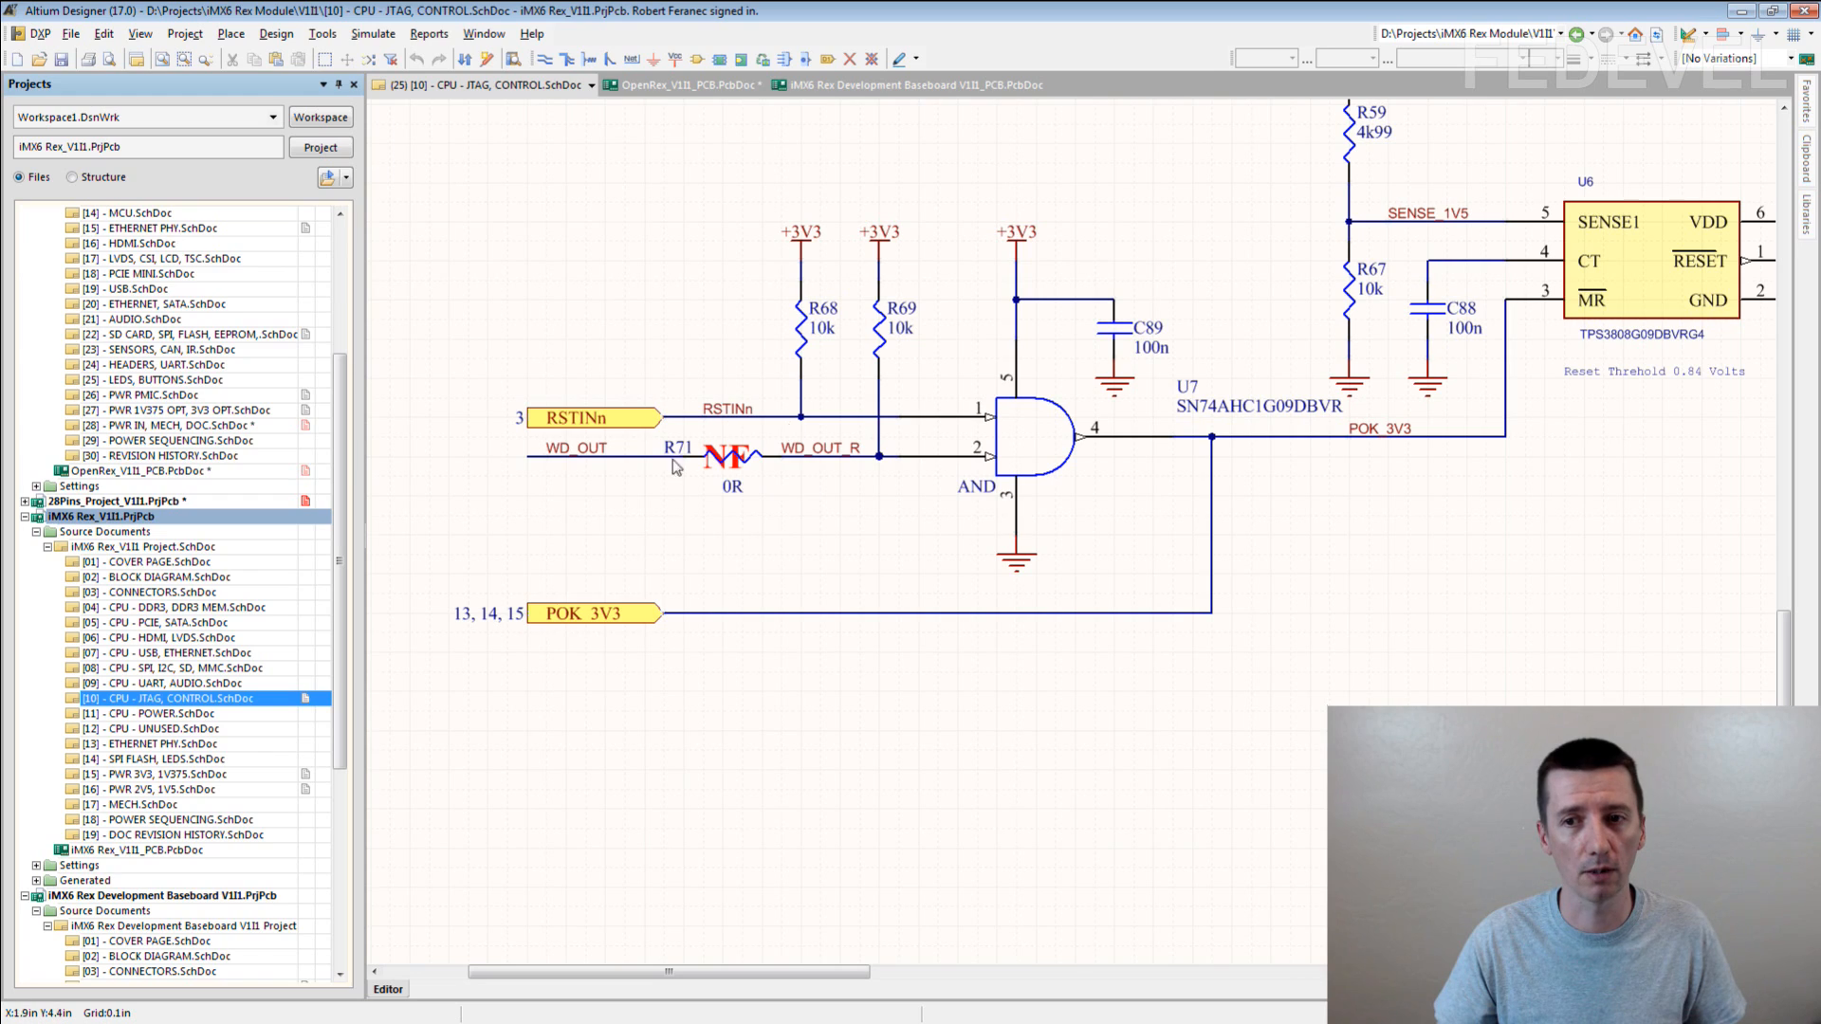
{"action": "mouse_move", "coordinate": [751, 502]}
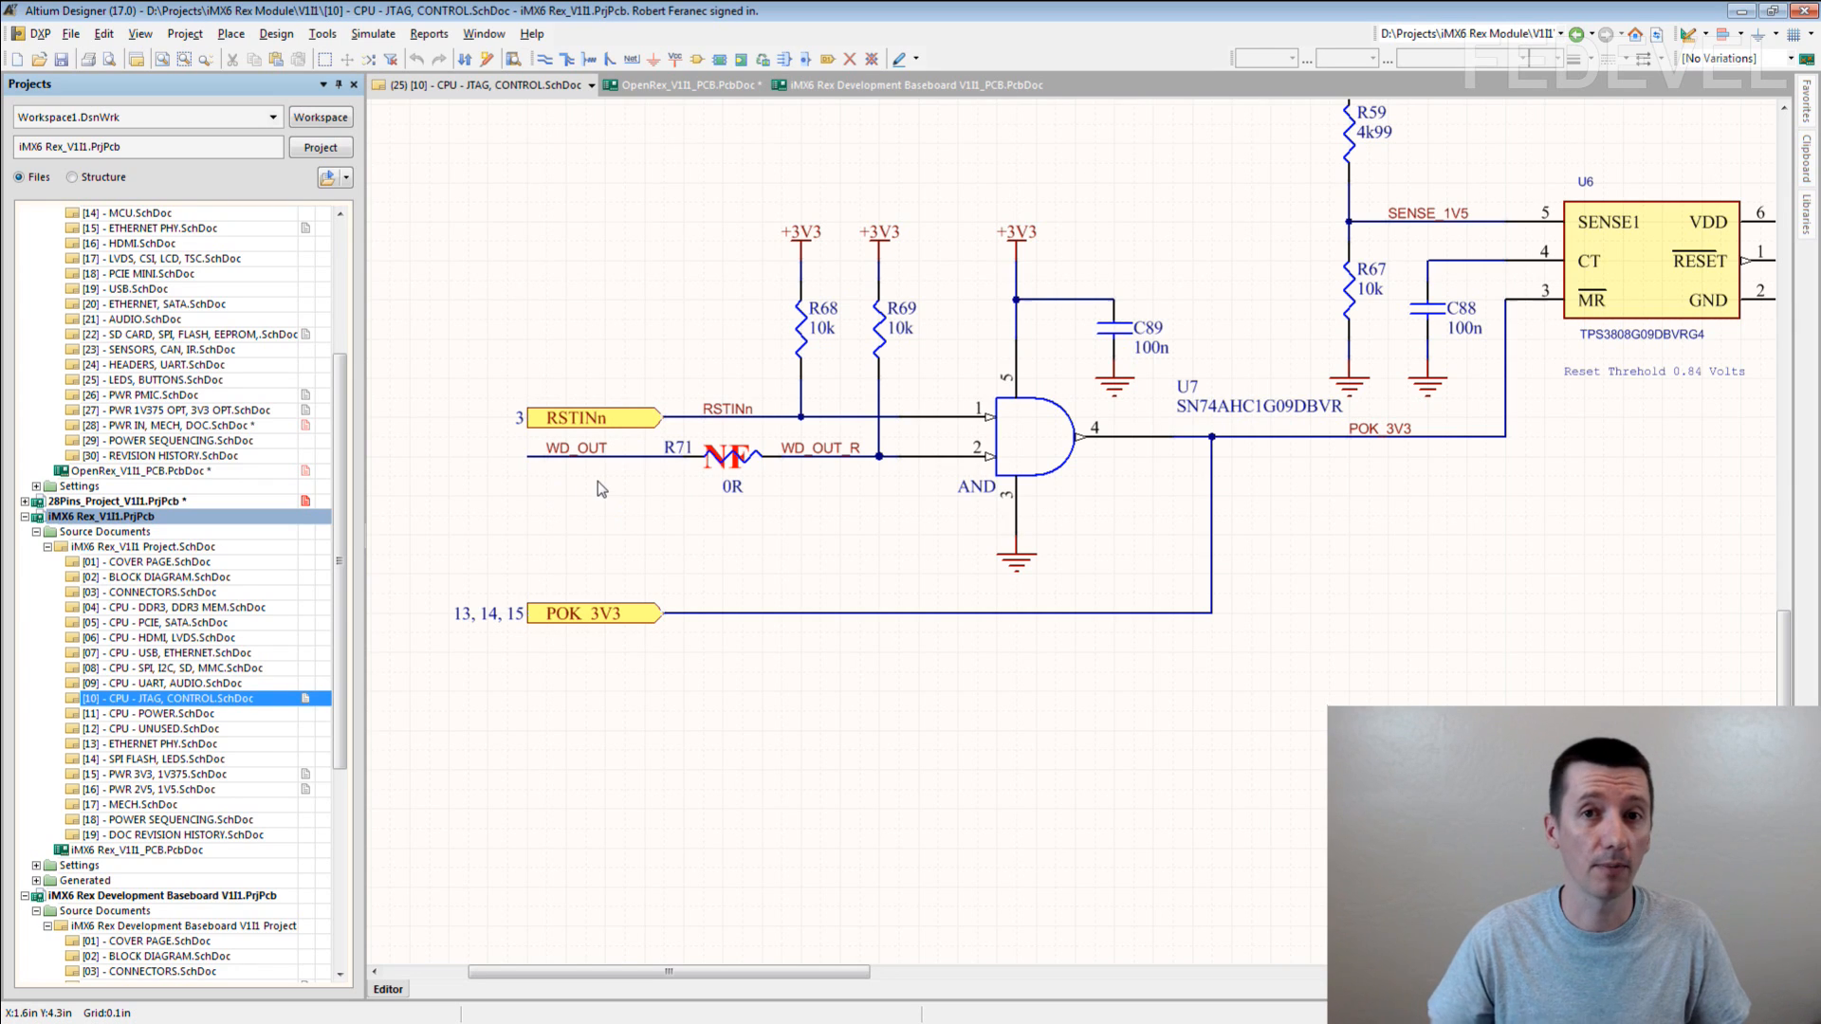
{"action": "mouse_move", "coordinate": [743, 497]}
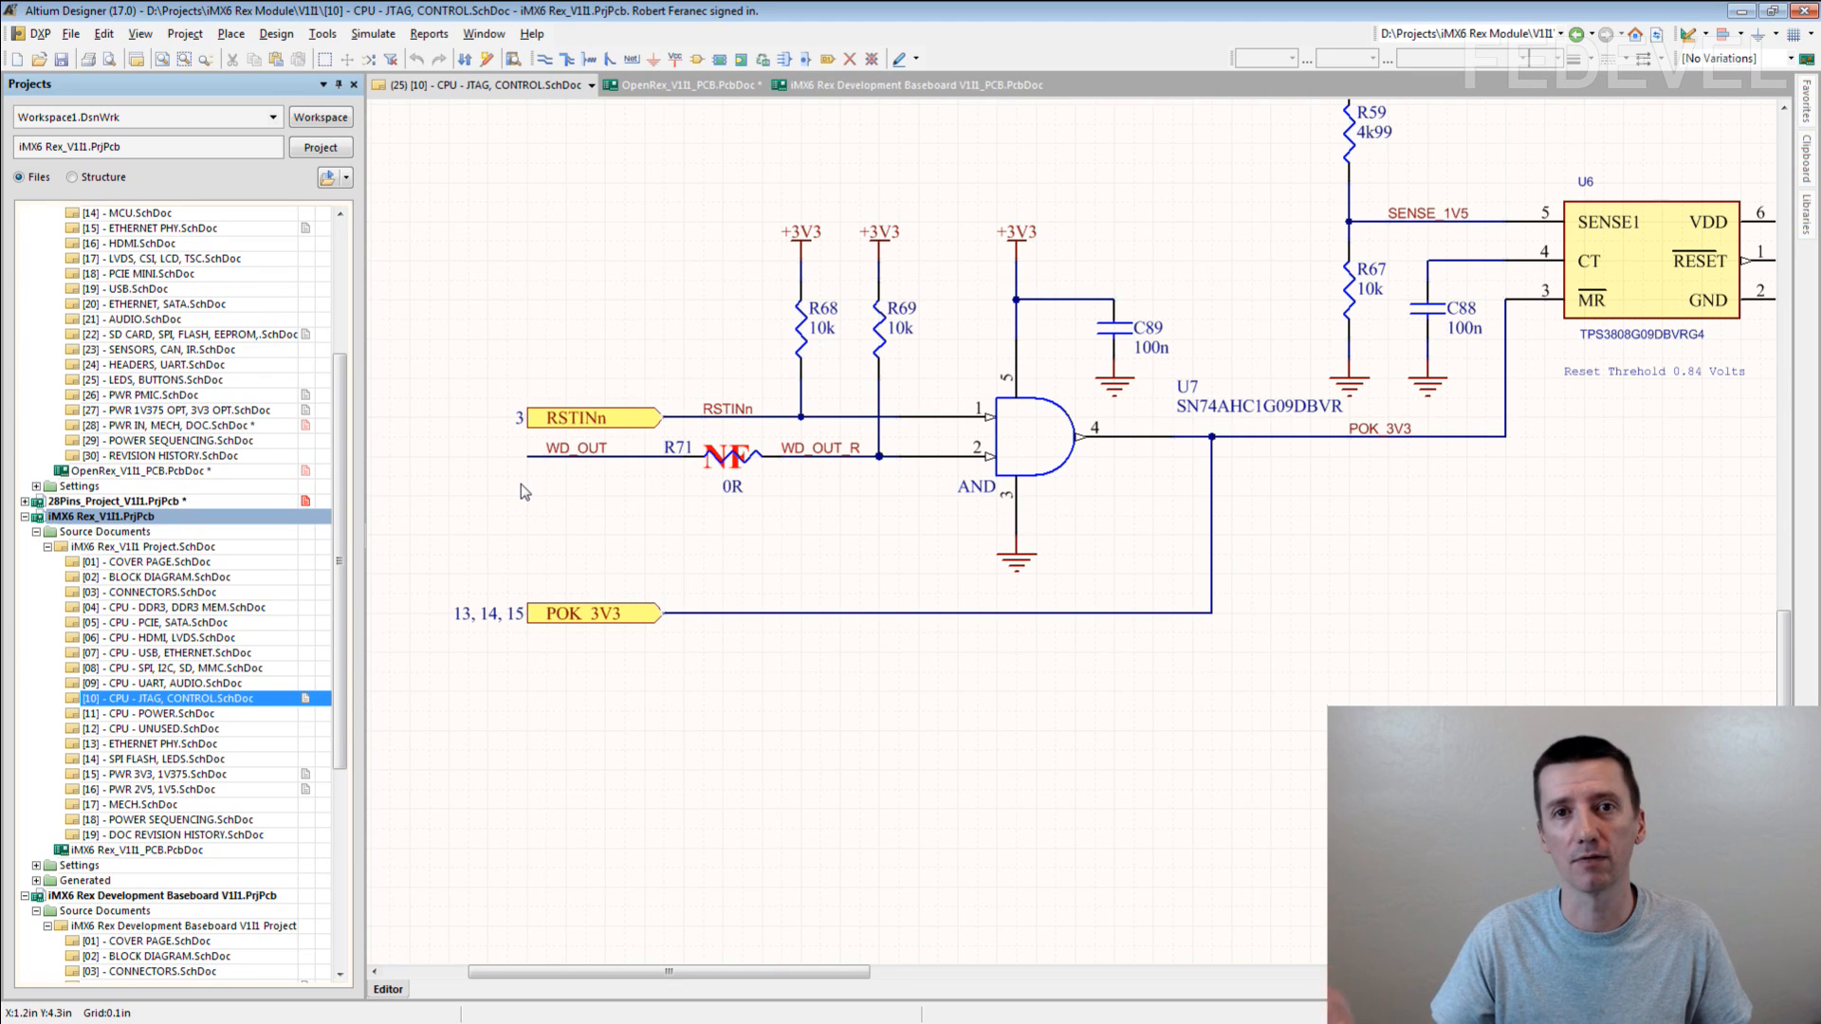
{"action": "mouse_move", "coordinate": [679, 516]}
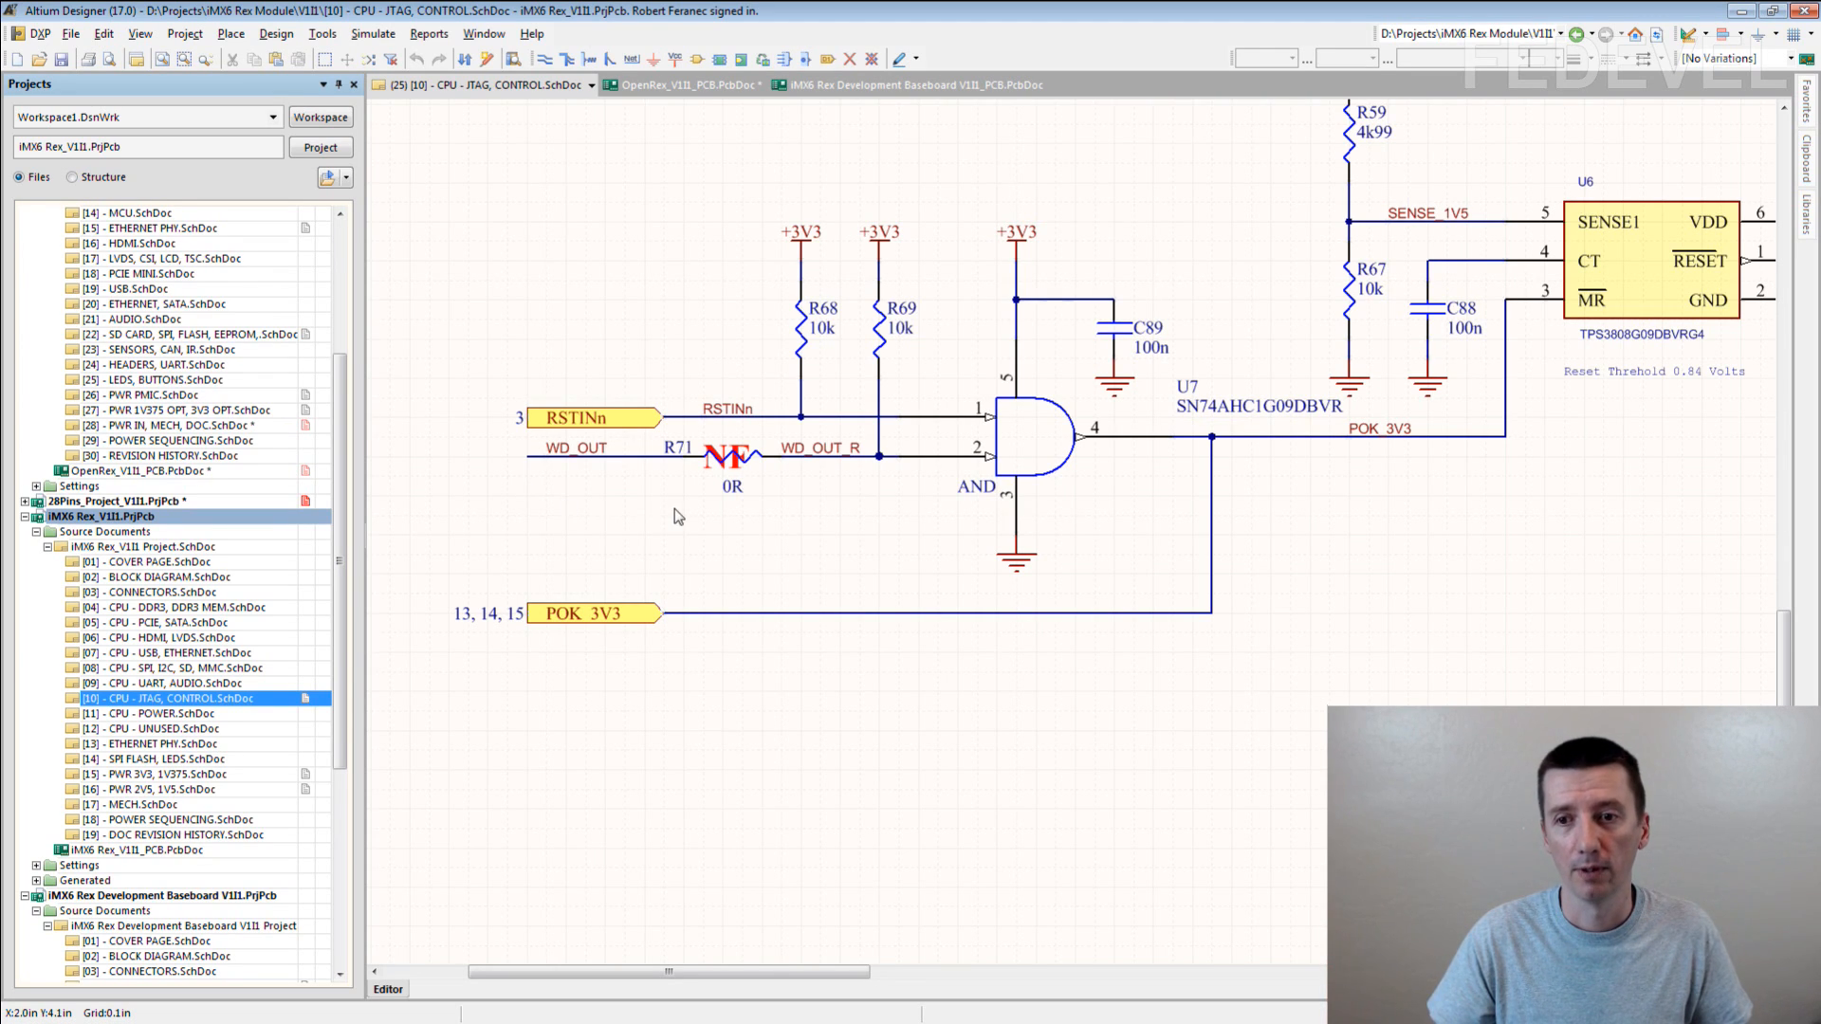
{"action": "mouse_move", "coordinate": [732, 493]}
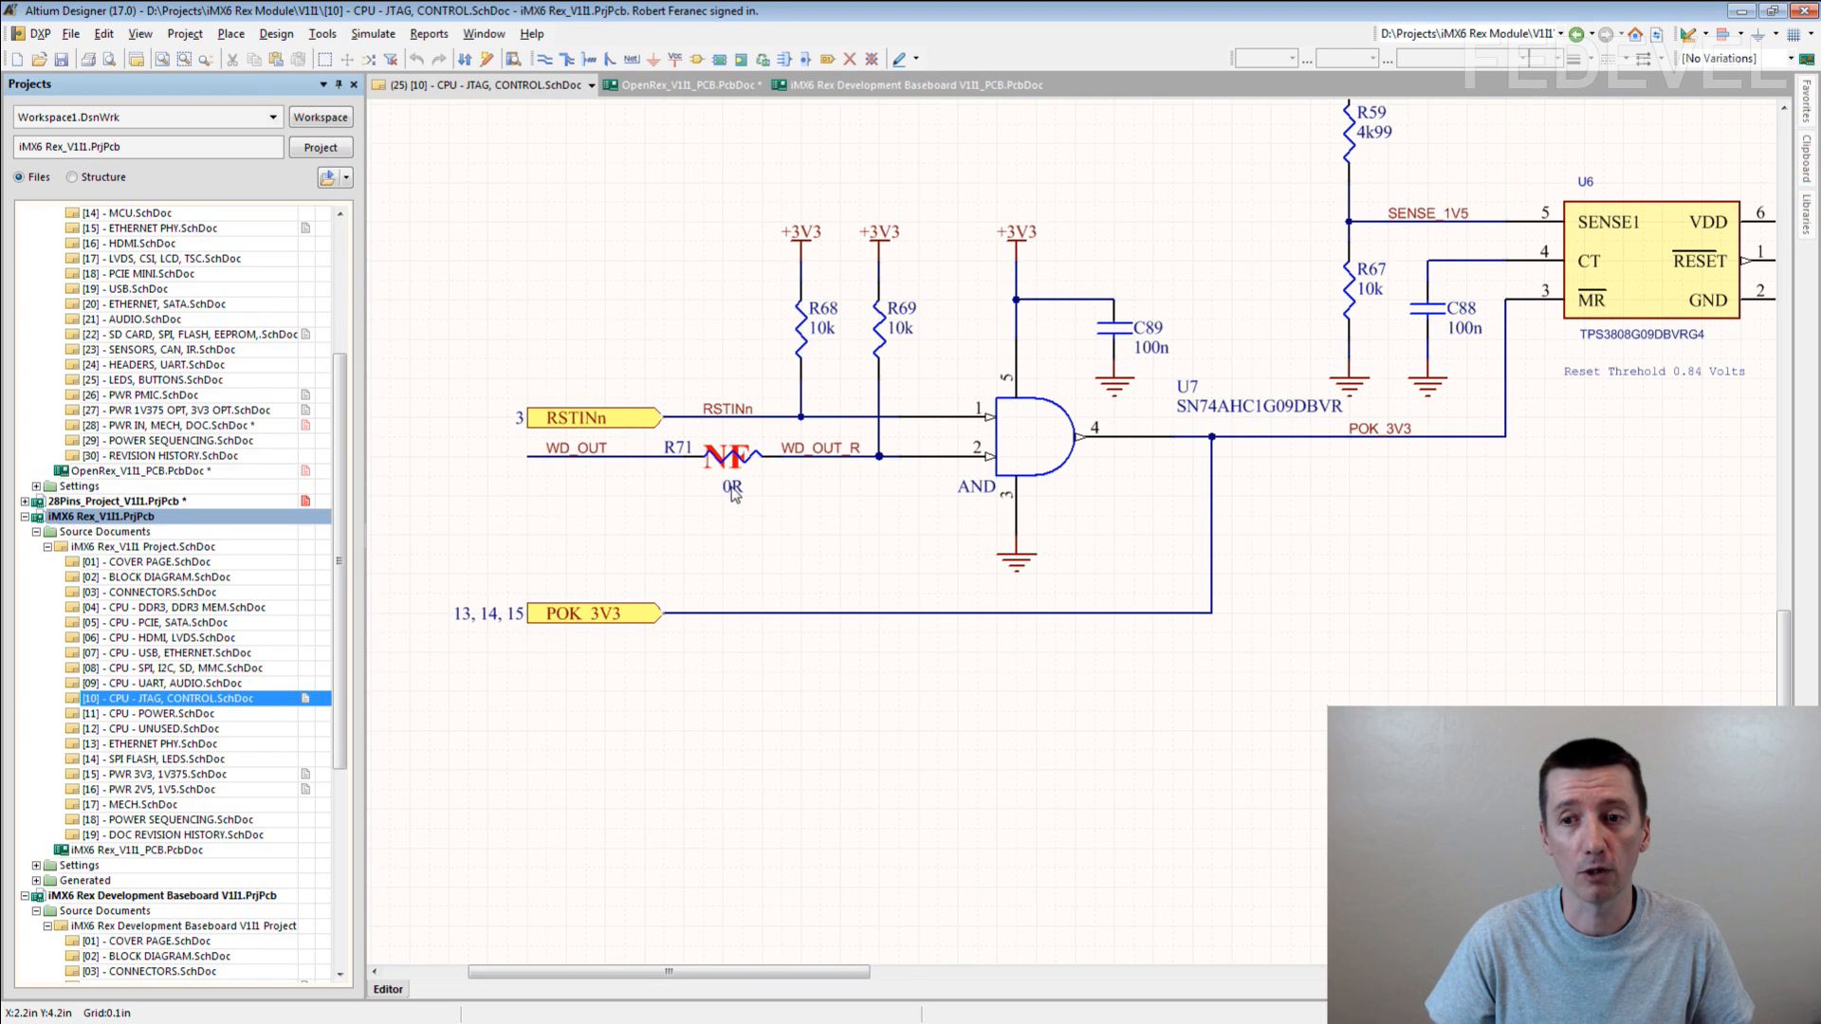
{"action": "mouse_move", "coordinate": [637, 470]}
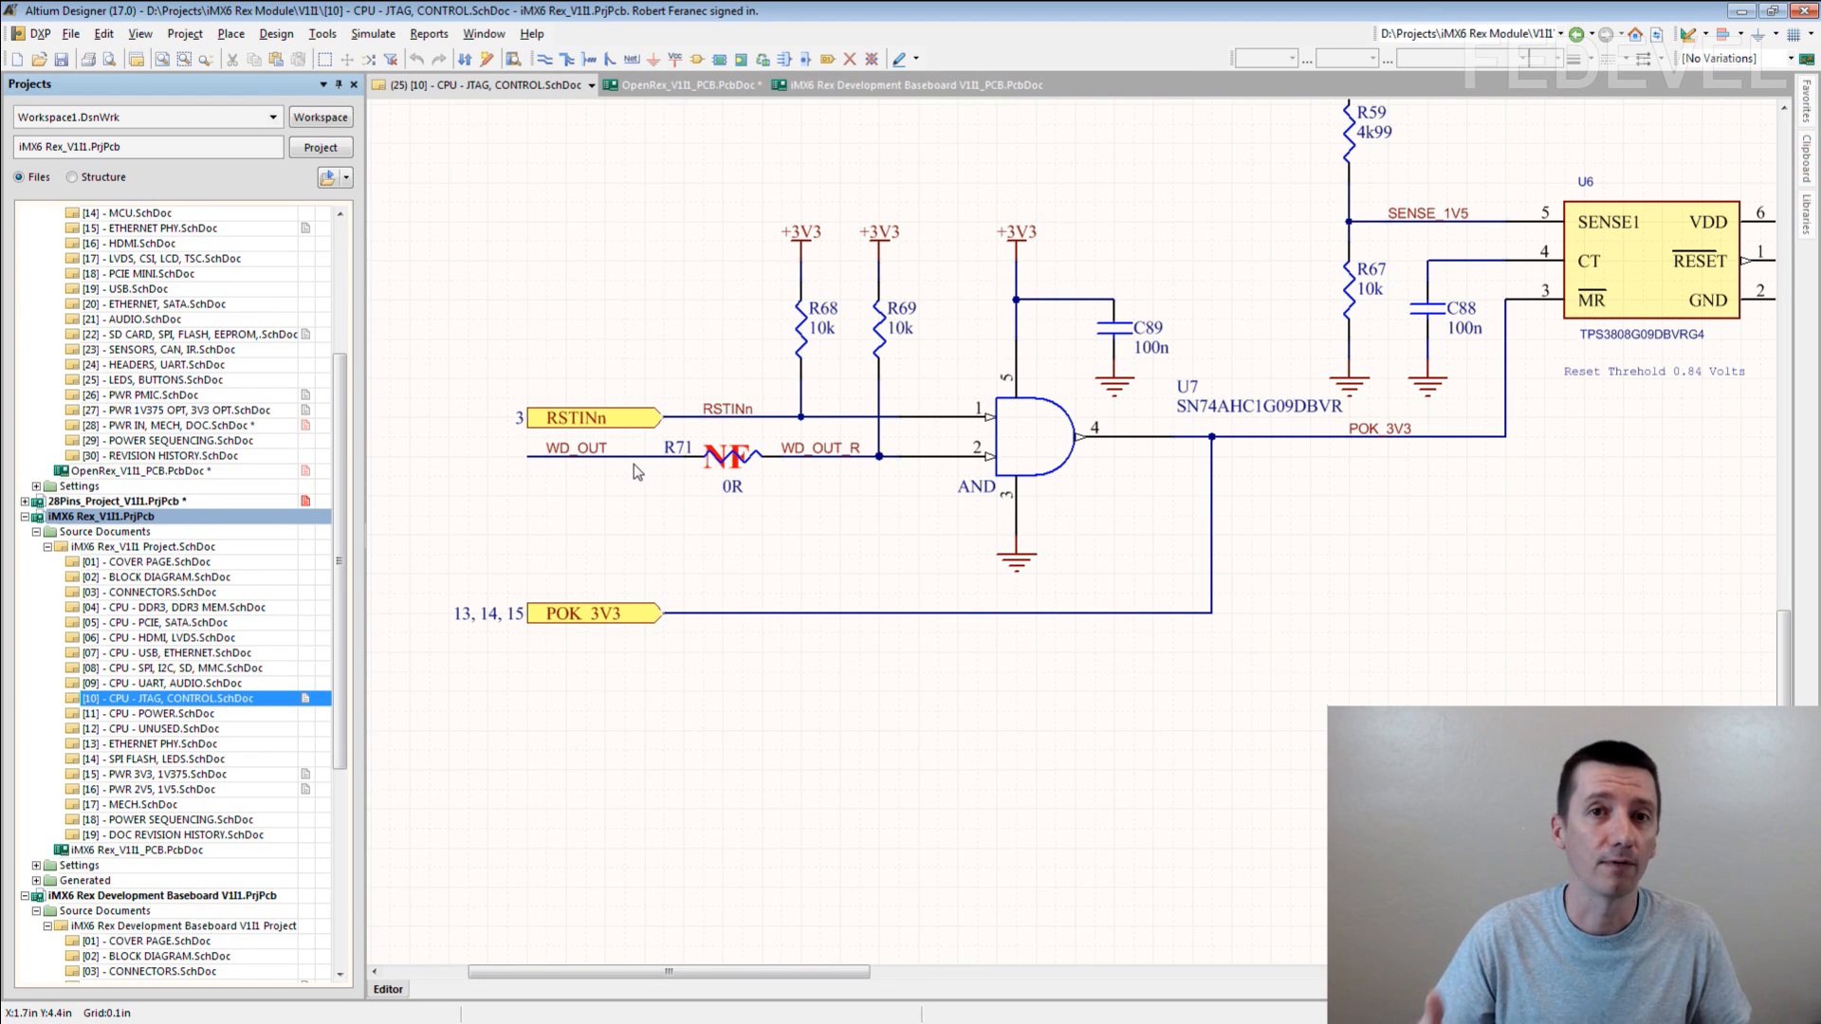
{"action": "mouse_move", "coordinate": [639, 471]}
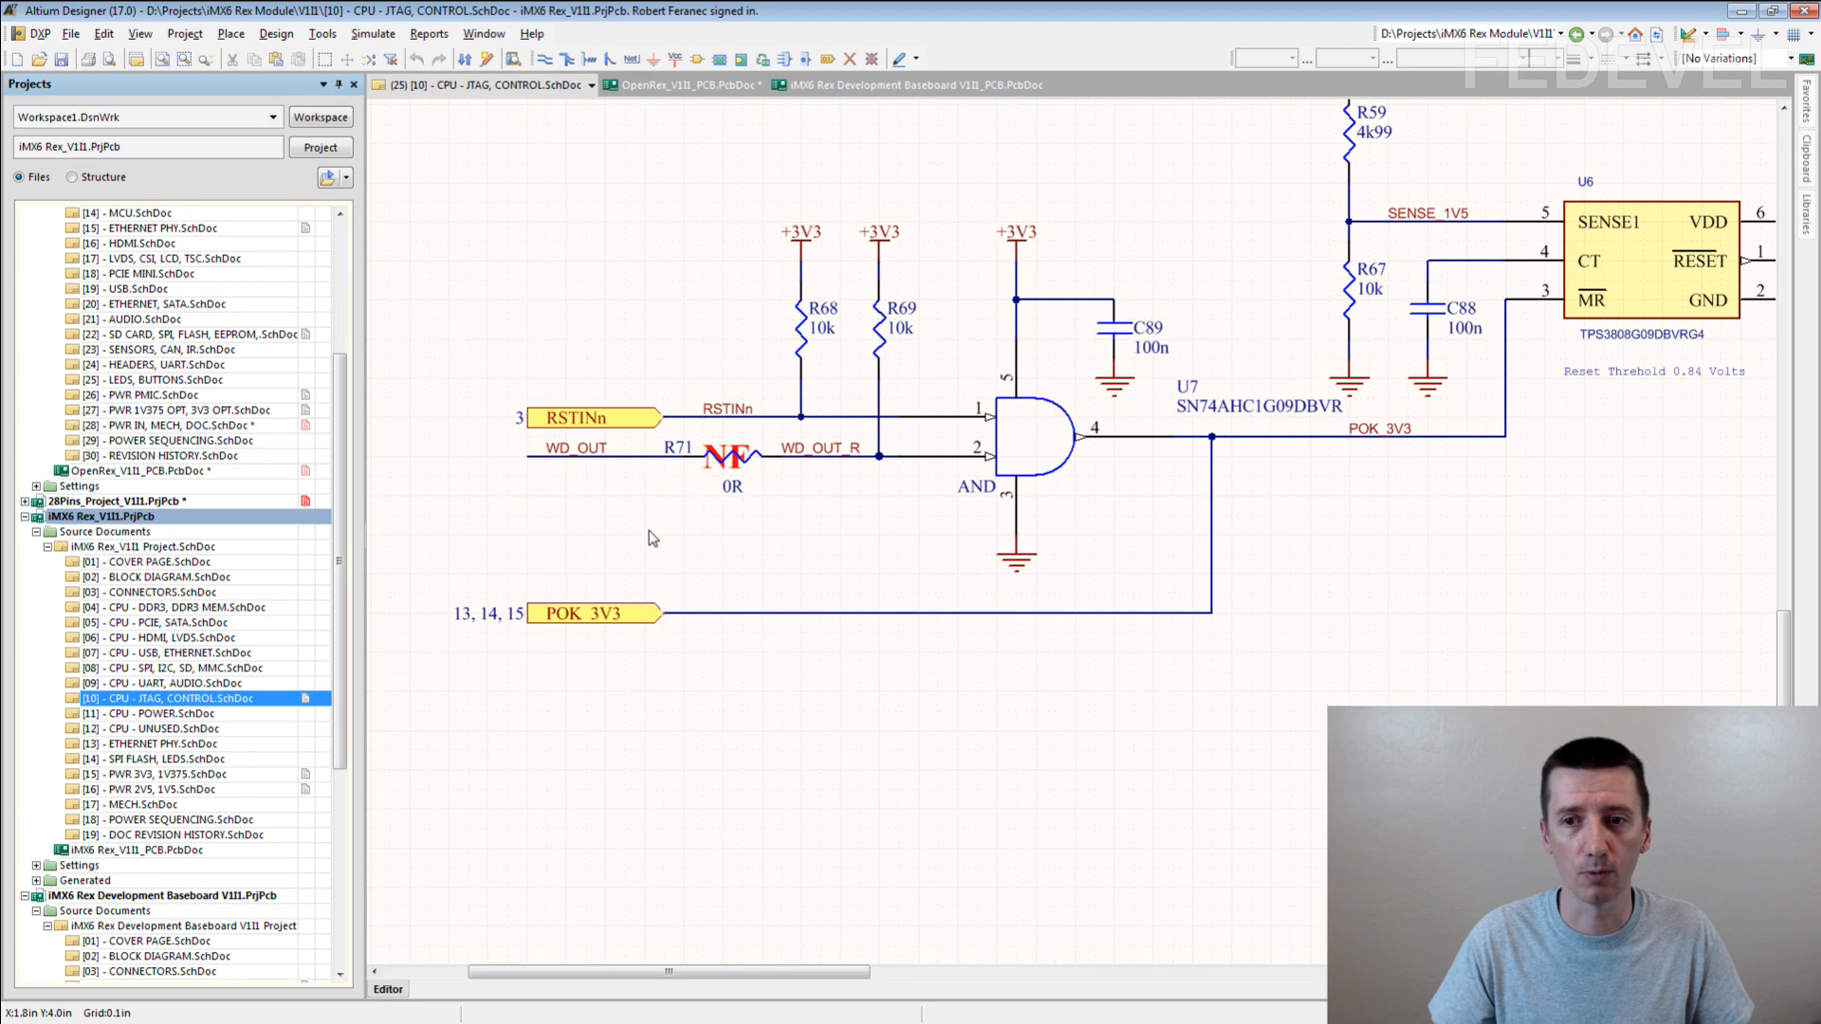
{"action": "mouse_move", "coordinate": [835, 556]}
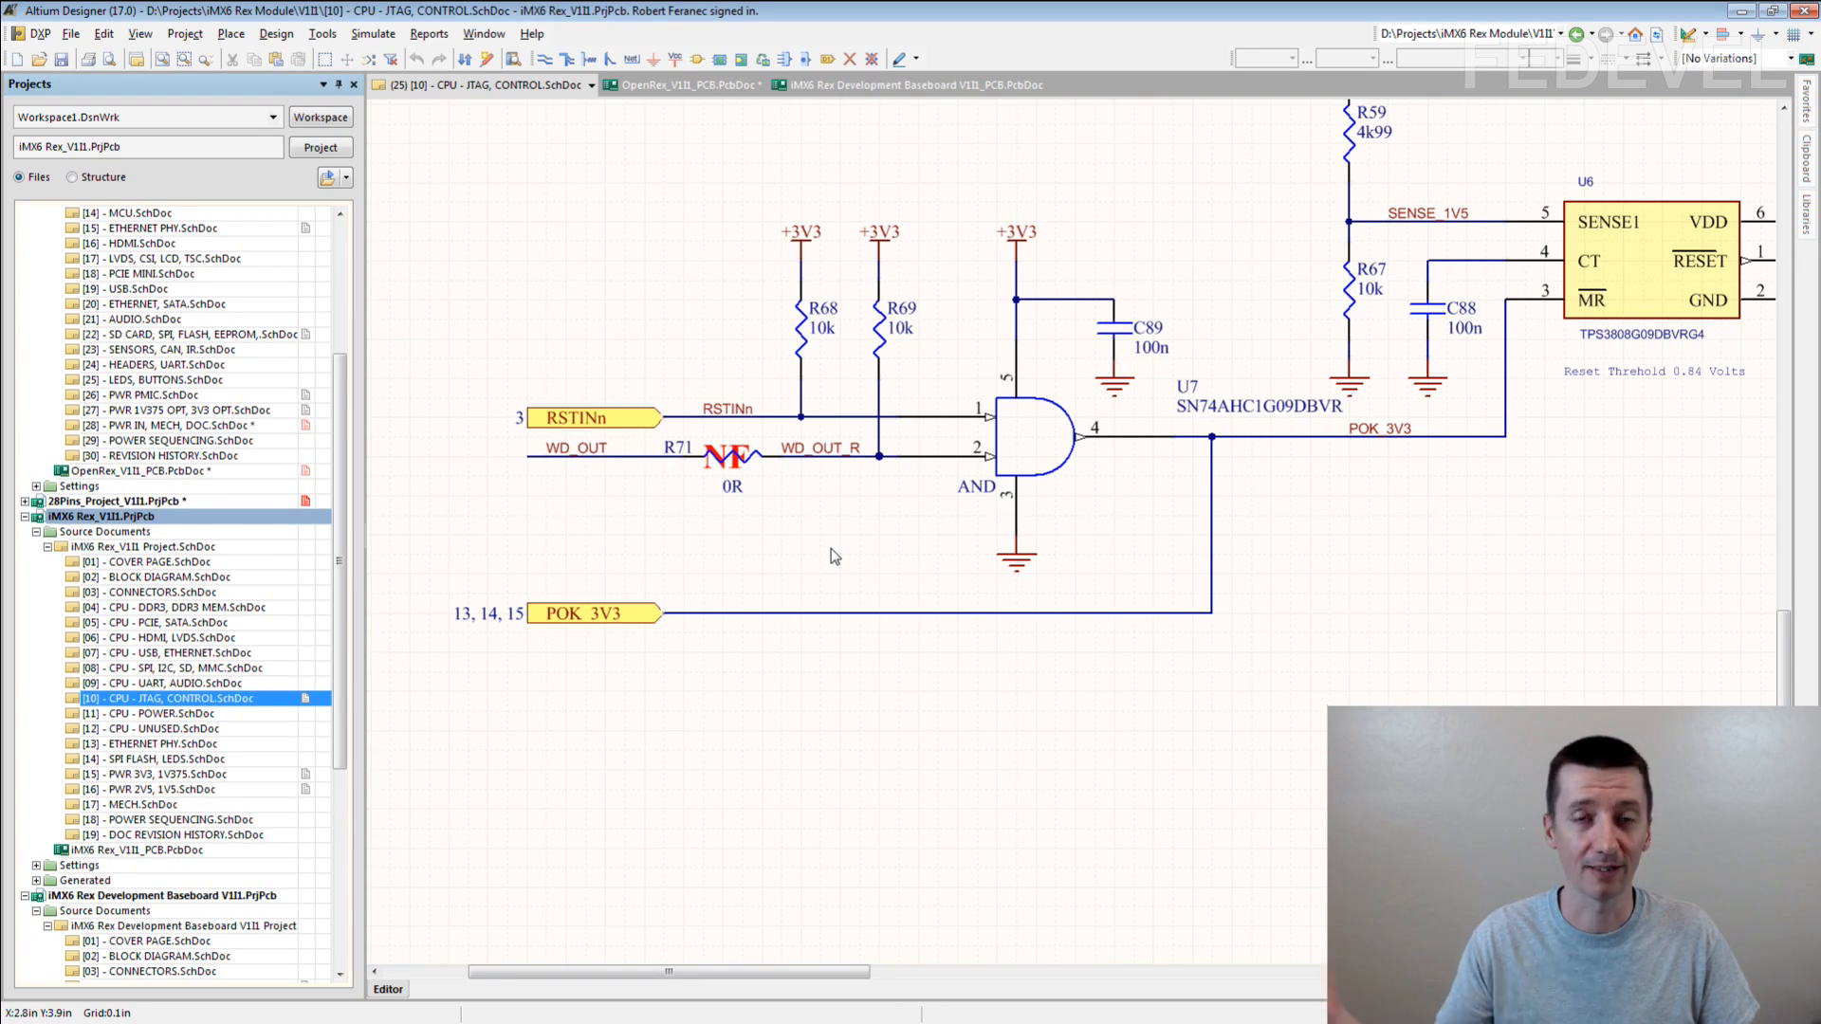
{"action": "mouse_move", "coordinate": [622, 590]}
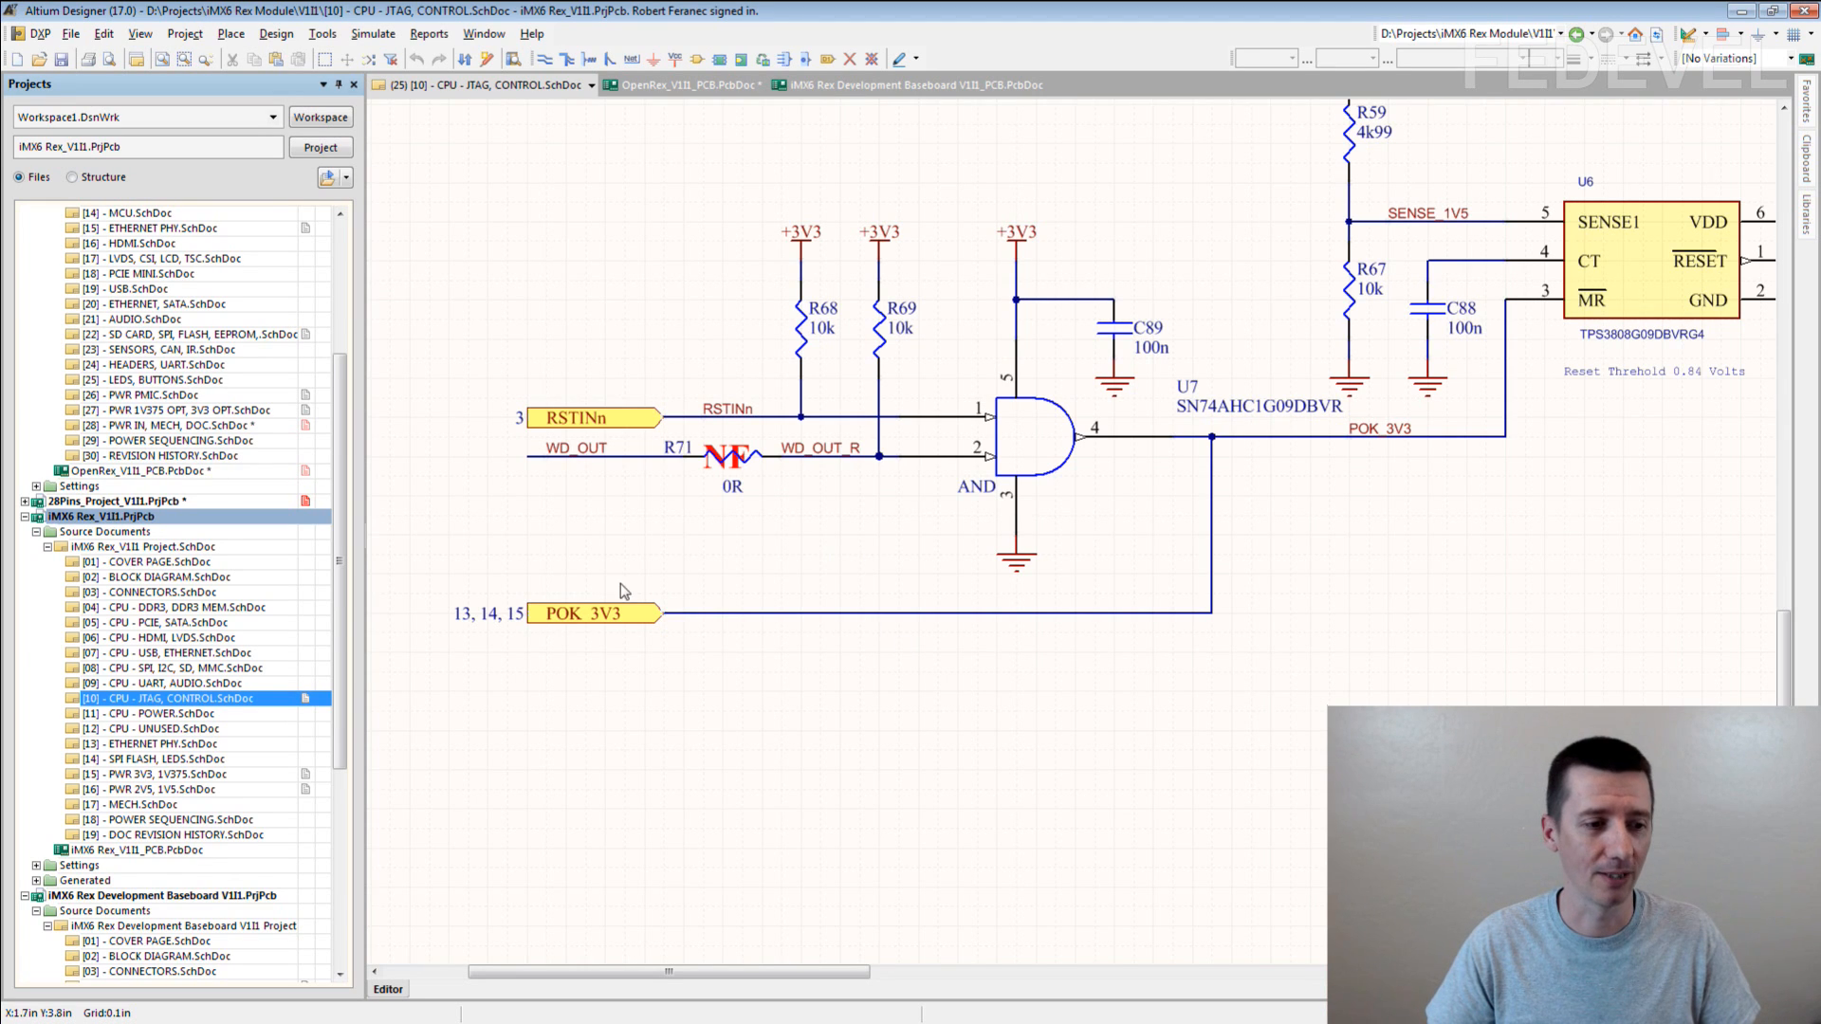